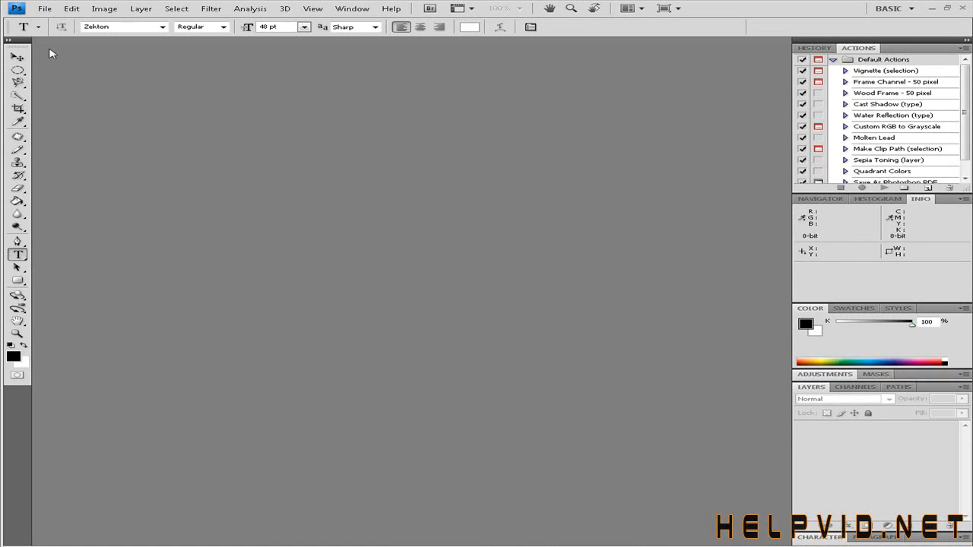
- Create a new 750 × 250 pixel document with a transparent background
click(44, 9)
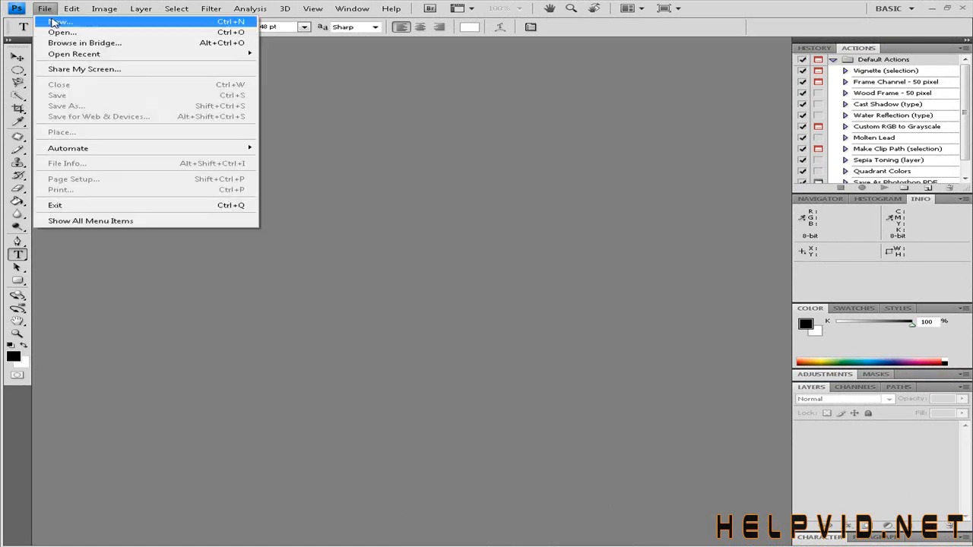
click(61, 22)
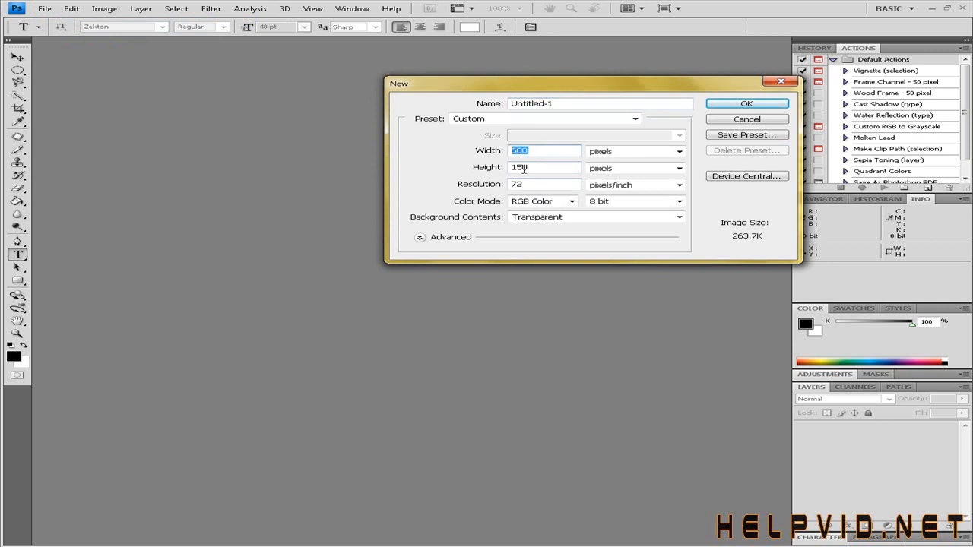
click(532, 167)
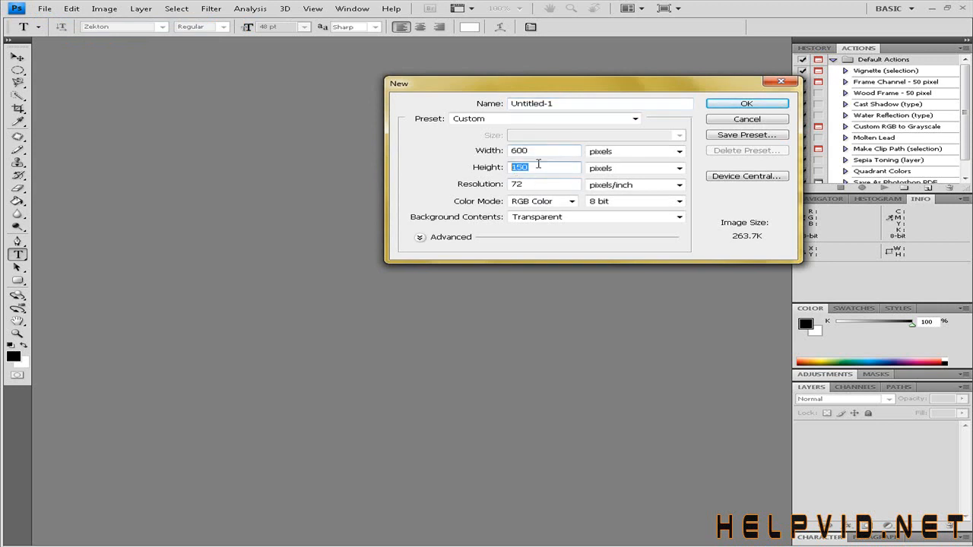
mouse_move(544, 167)
text(250)
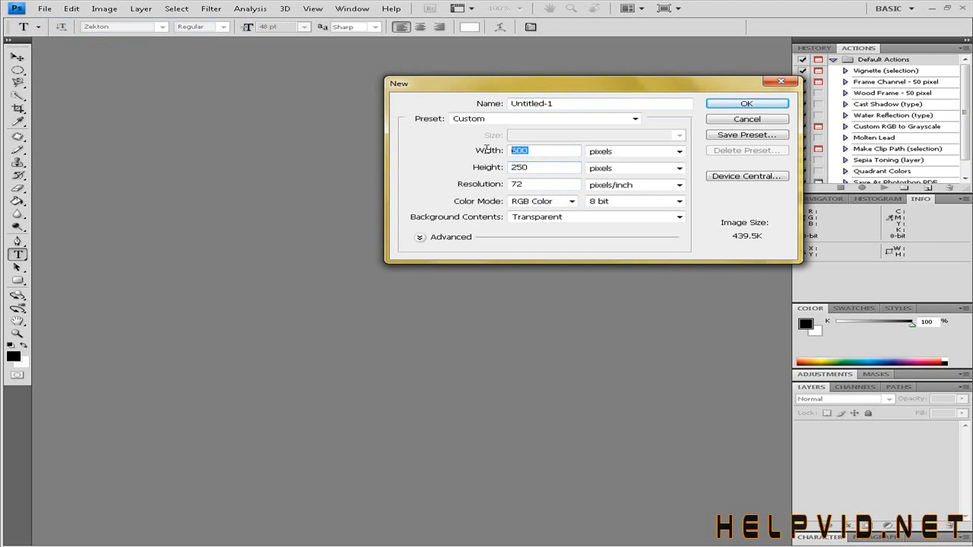
text(750)
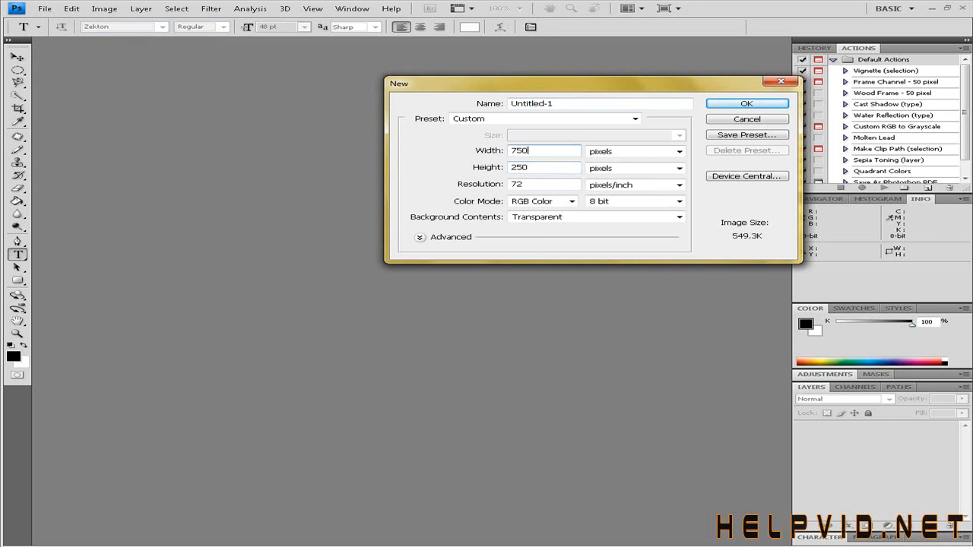
click(746, 103)
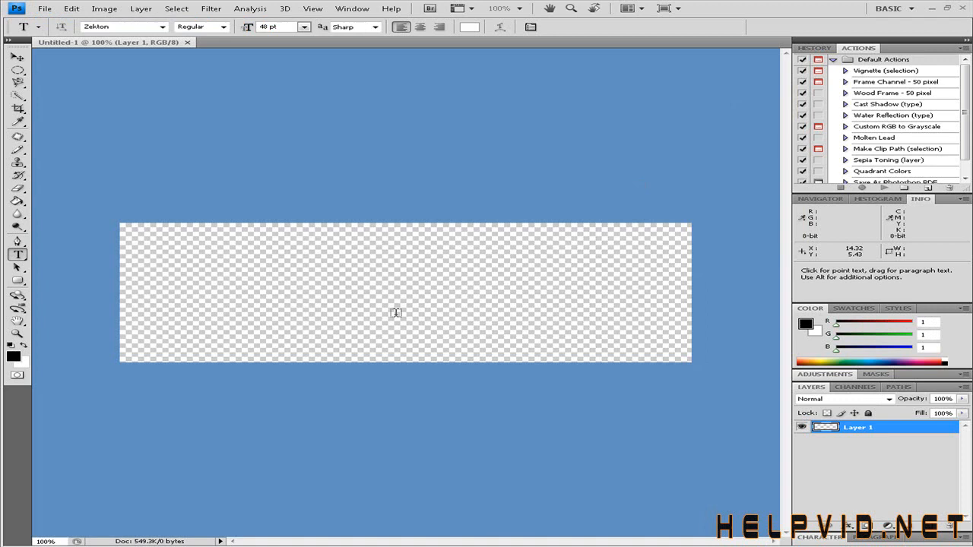
- Set the foreground colour to black and fill the canvas with the Paint Bucket
click(12, 346)
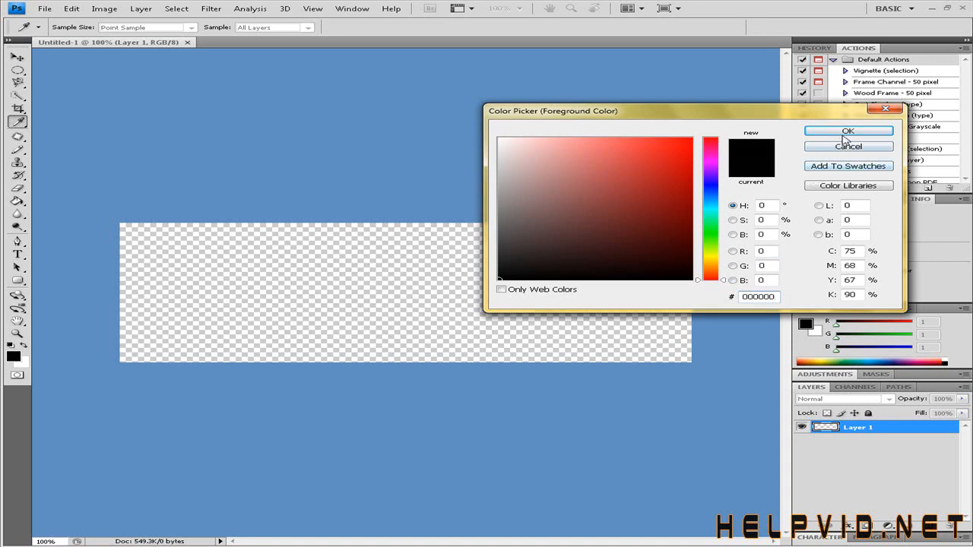
click(848, 131)
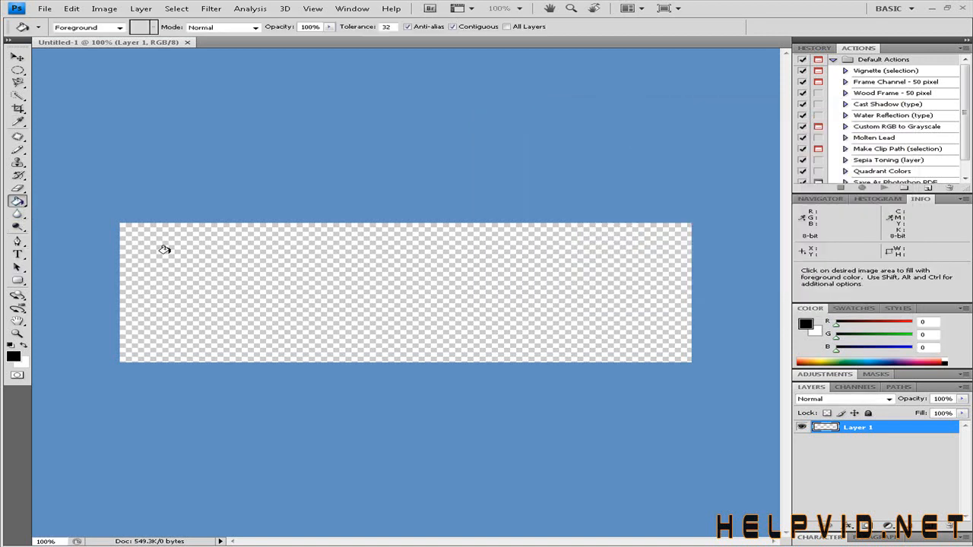
click(310, 293)
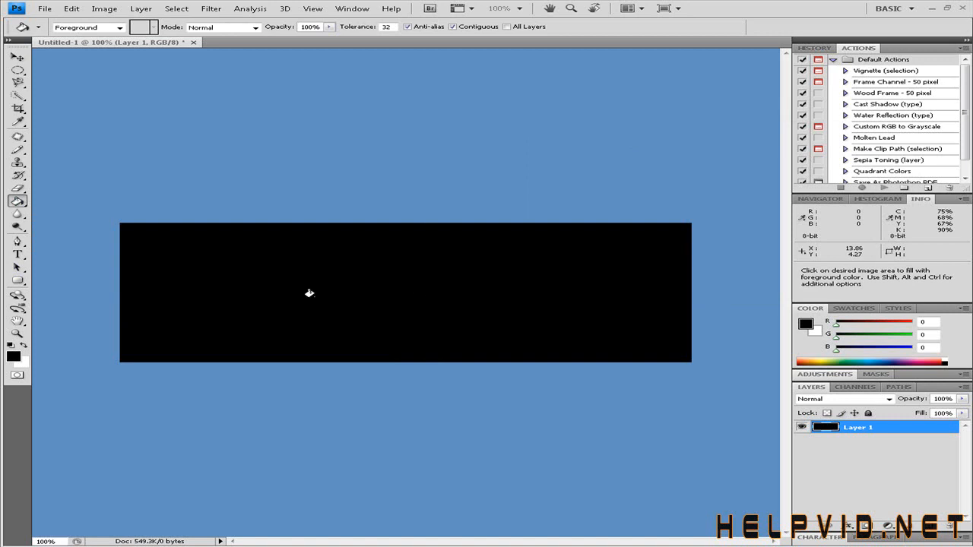
mouse_move(459, 507)
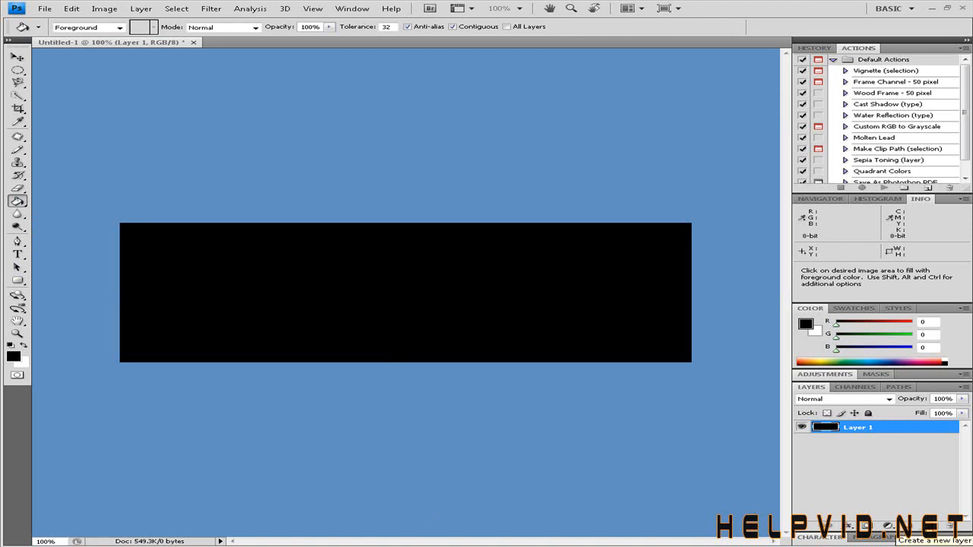
- Add a new empty layer above the black-filled layer
text(40)
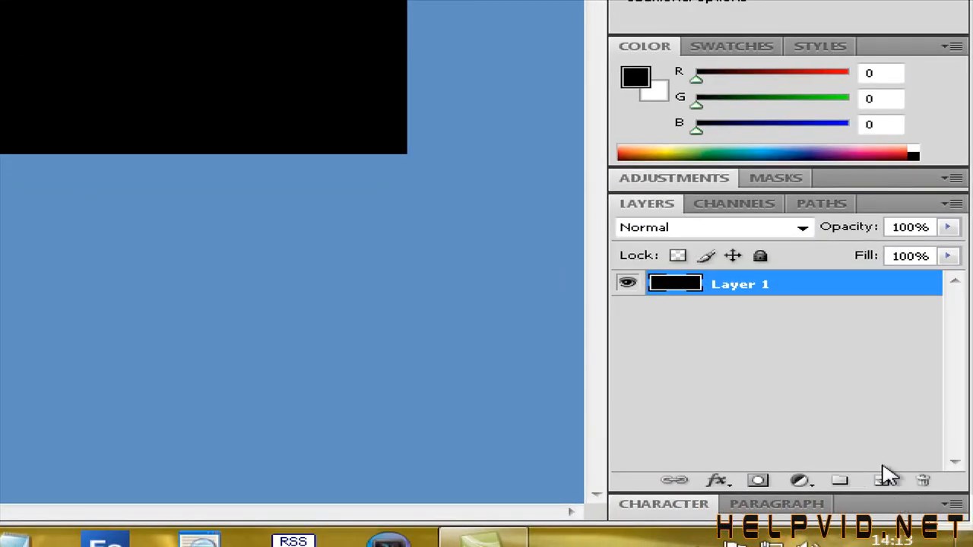
click(879, 480)
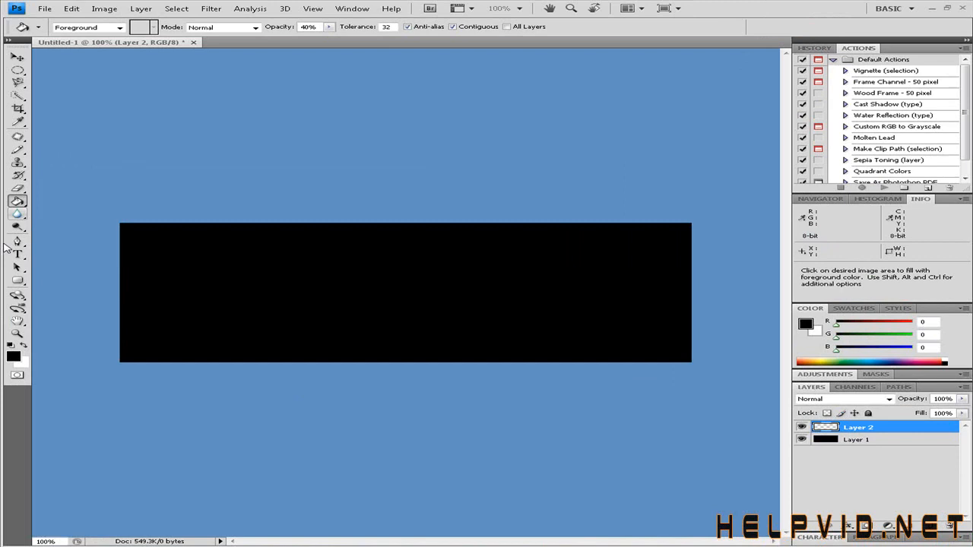
- Pick near-white (#fcfafa) as the colour for new text
click(18, 254)
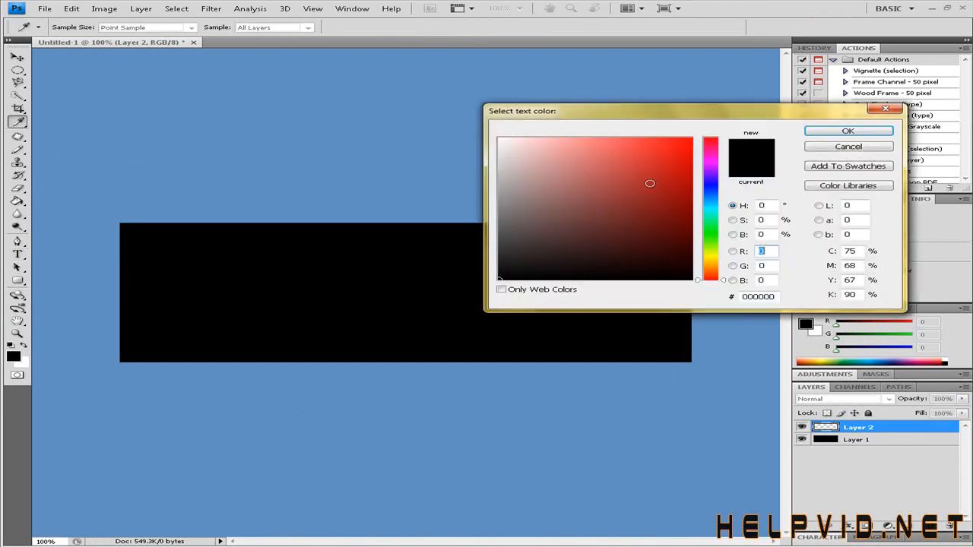
click(499, 140)
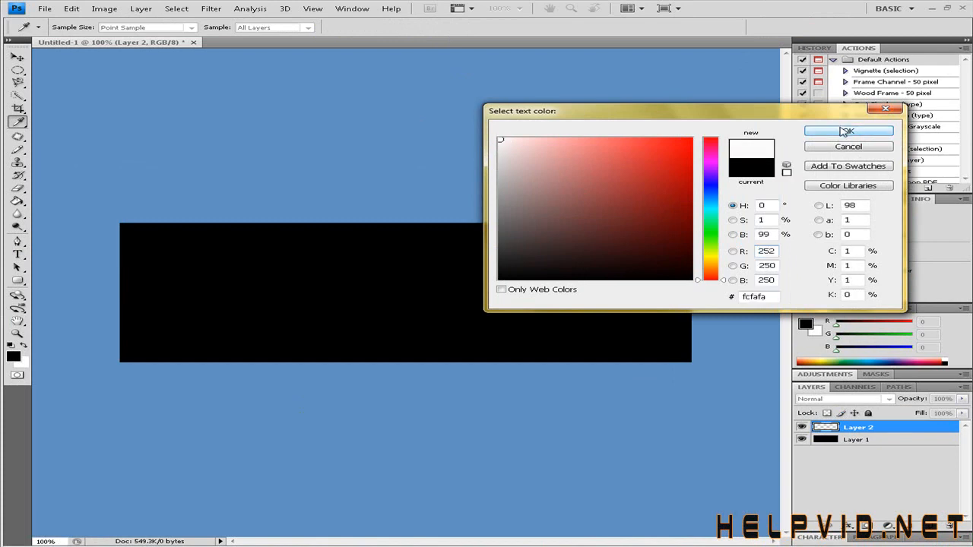
click(848, 130)
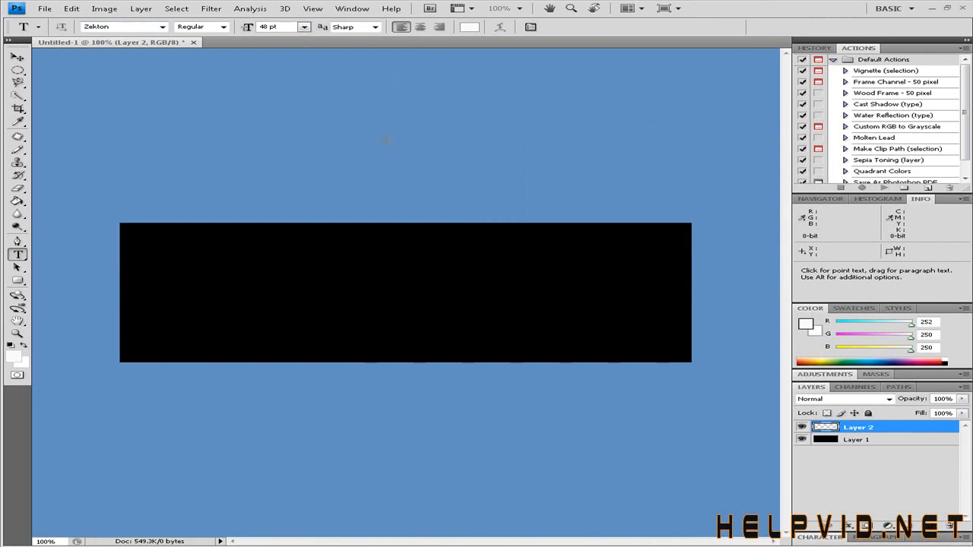
mouse_move(266, 271)
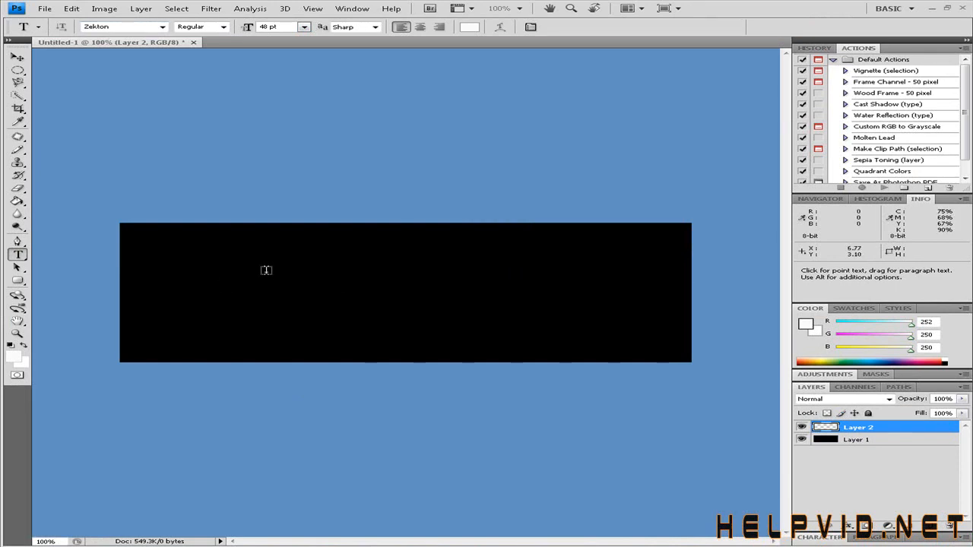
- Write the white words 'Reflective Test' across the black canvas
click(255, 271)
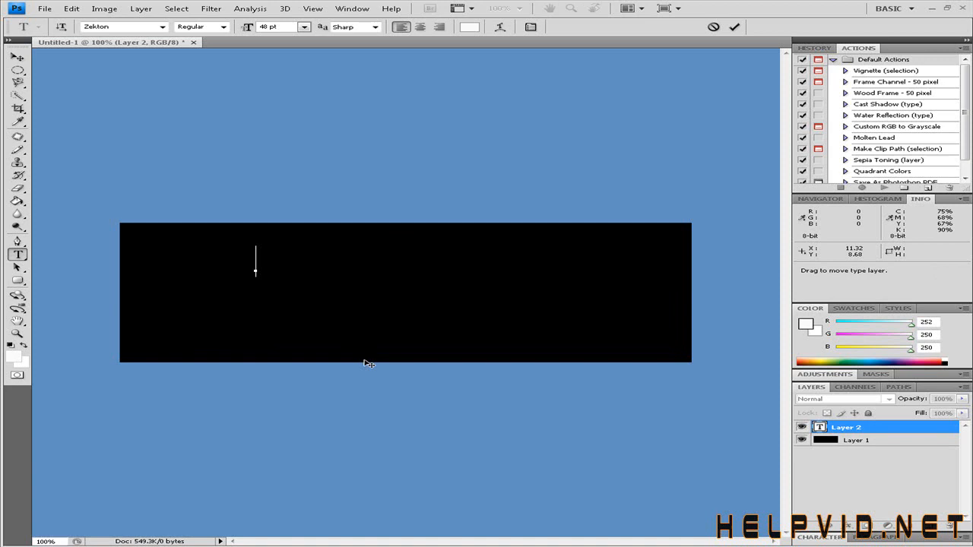
text(Re)
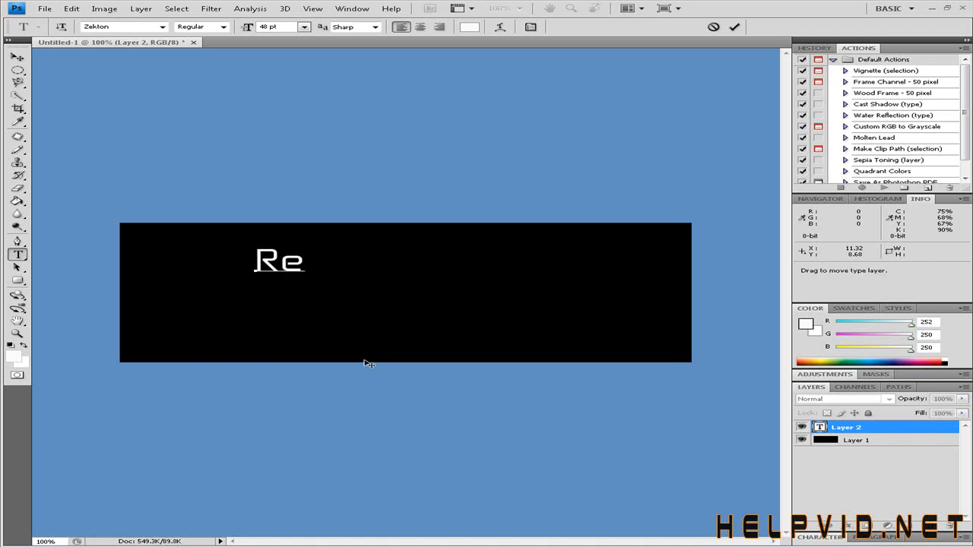
text(frl)
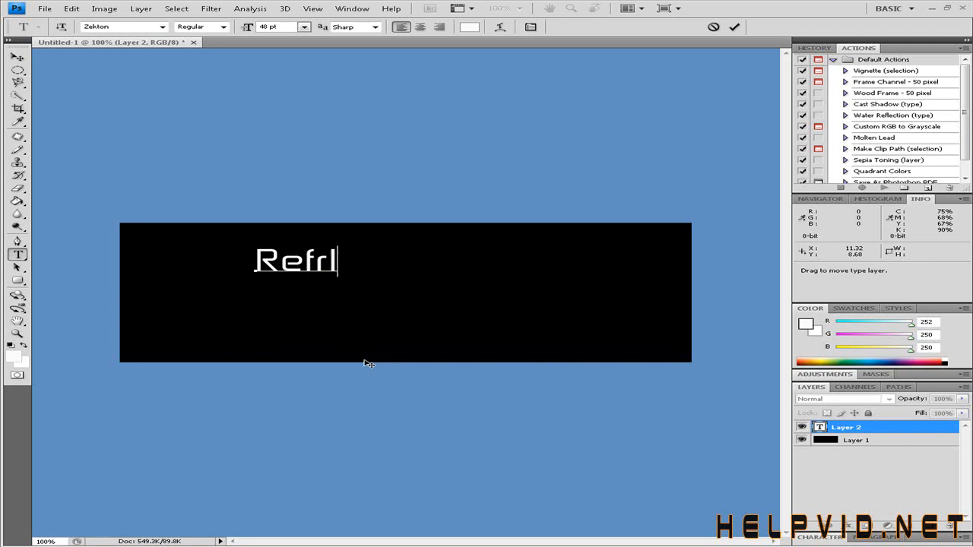
text(e)
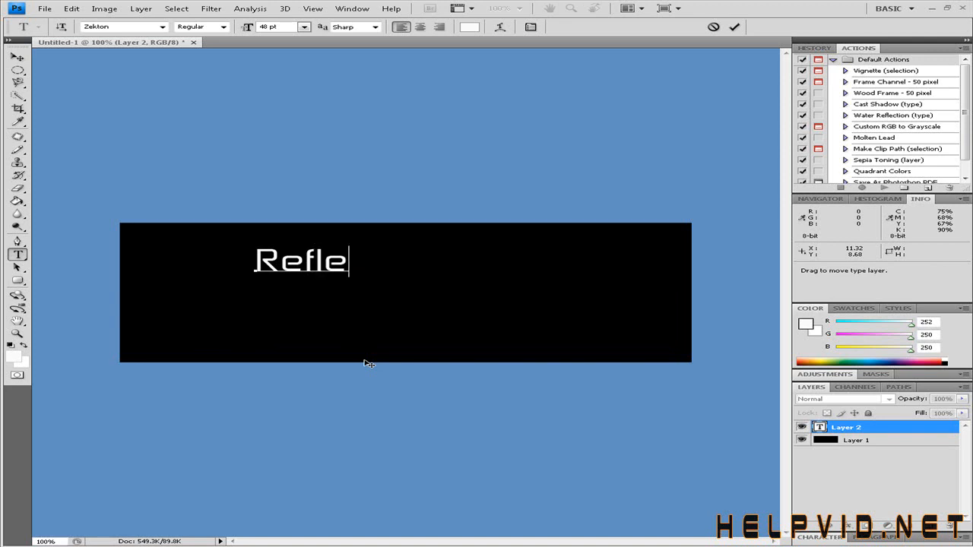
text(ctive)
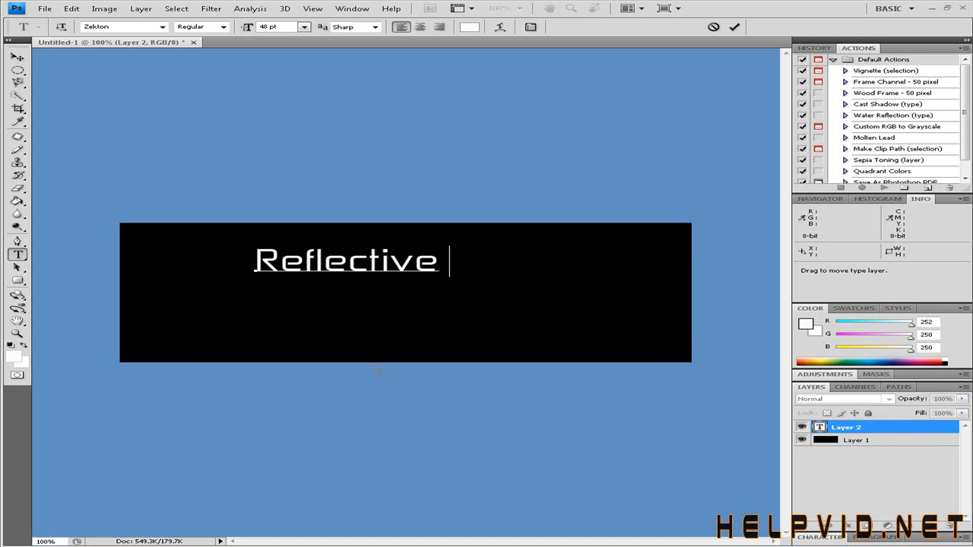
text(Test)
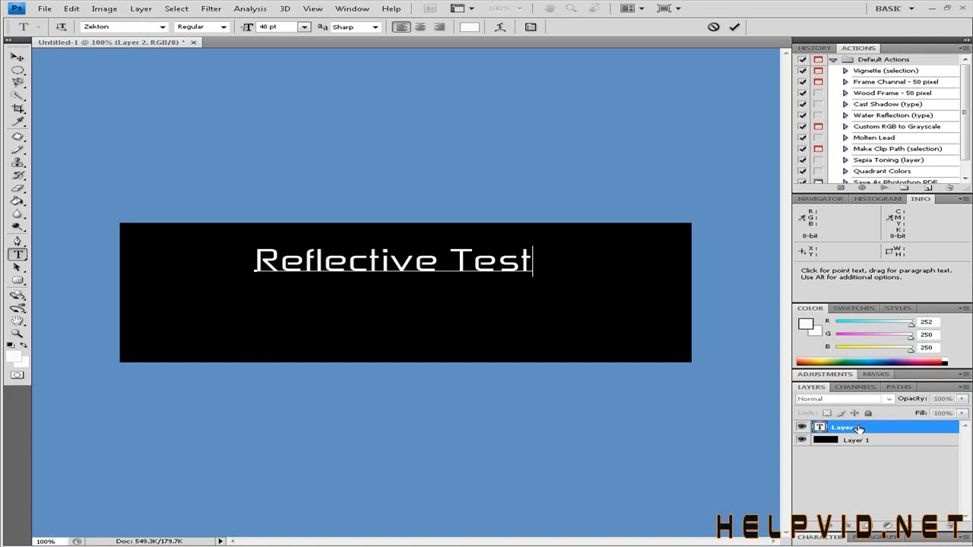
- Duplicate the Reflective Test layer as 'Reflective Test copy' and give it a layer mask
right_click(844, 427)
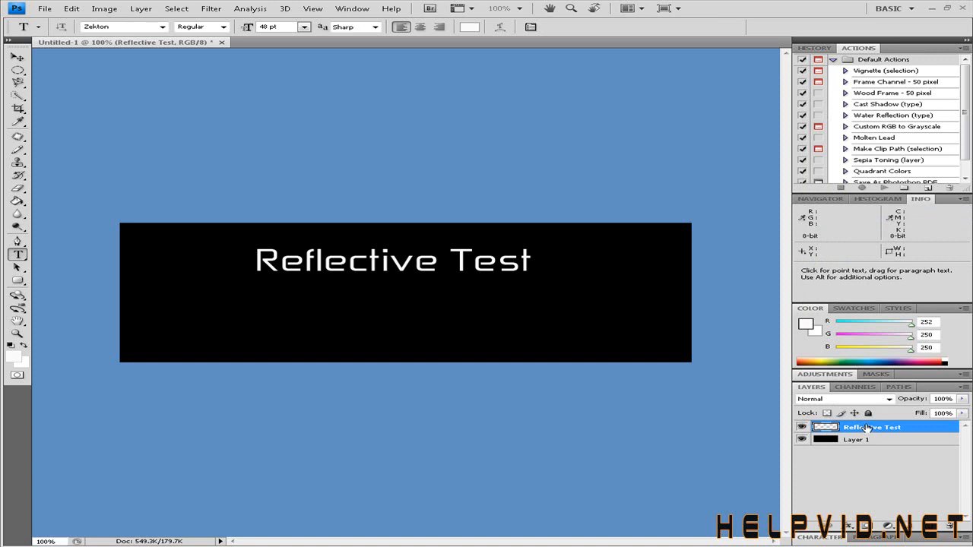
right_click(872, 426)
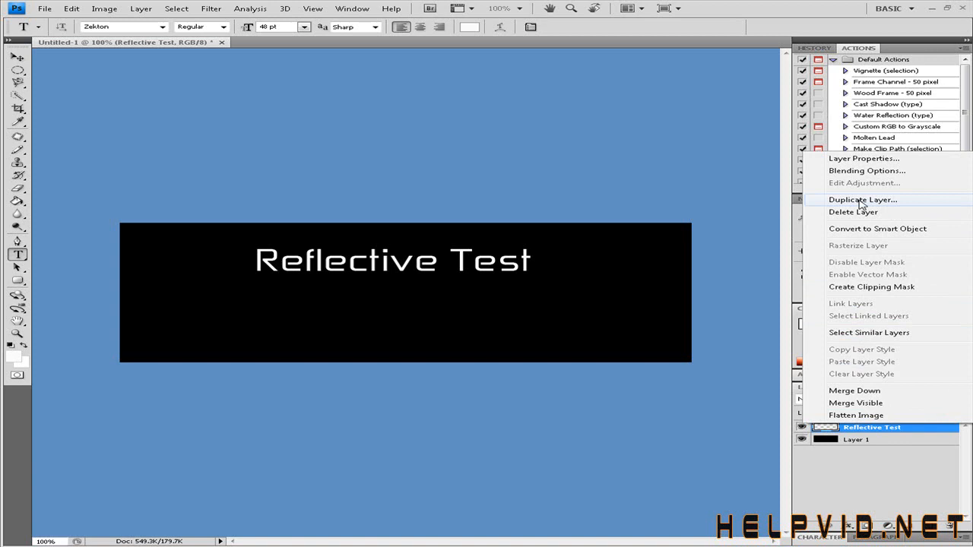
click(862, 200)
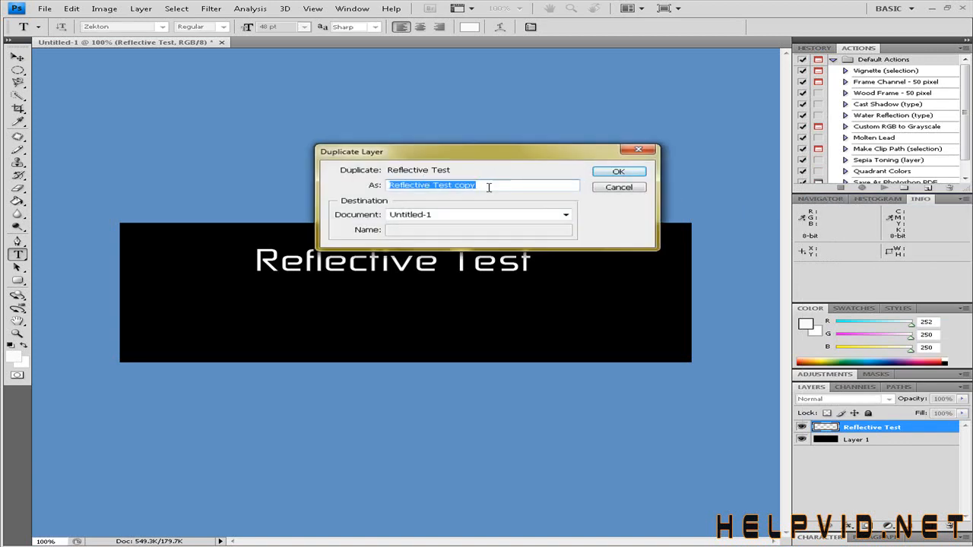
click(617, 170)
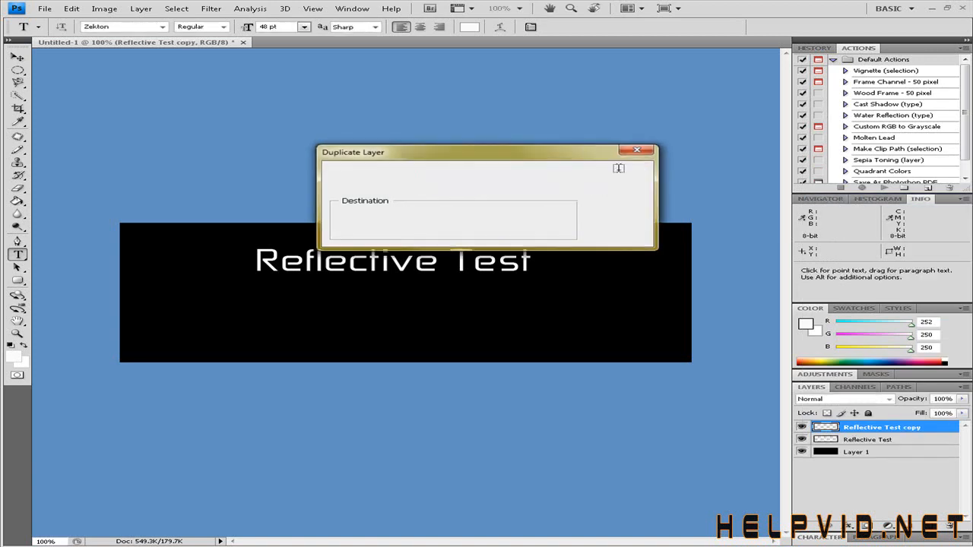
click(636, 150)
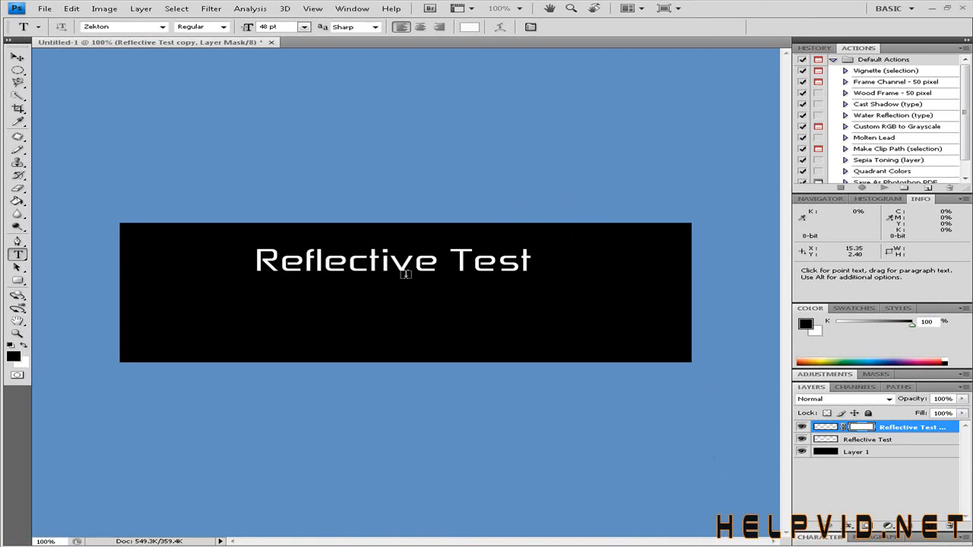
mouse_move(344, 307)
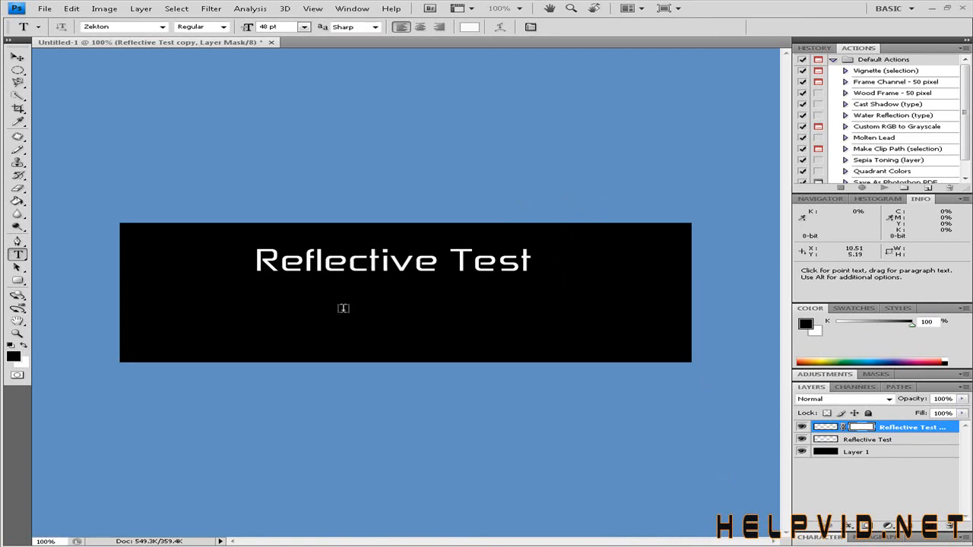
mouse_move(344, 280)
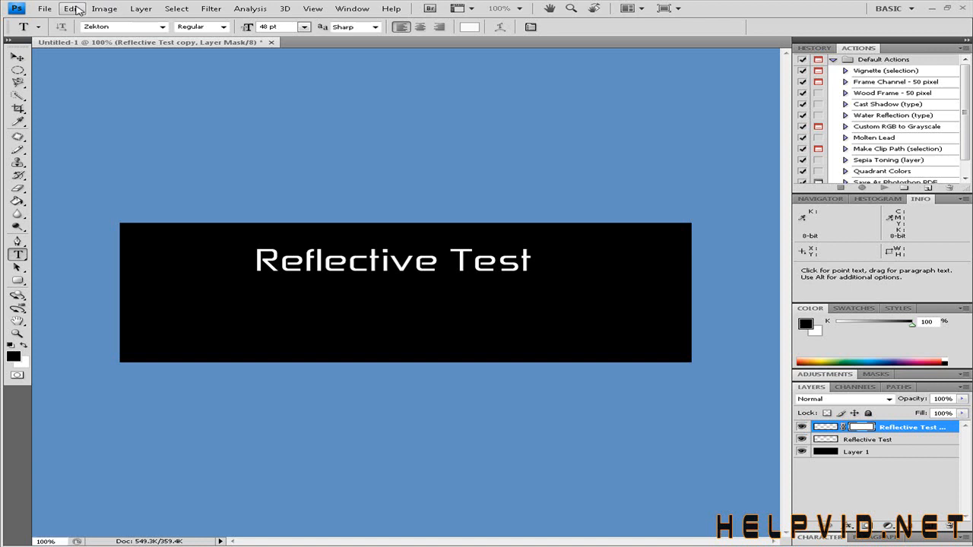
- Flip the duplicated text vertically so it mirrors beneath the original
click(70, 9)
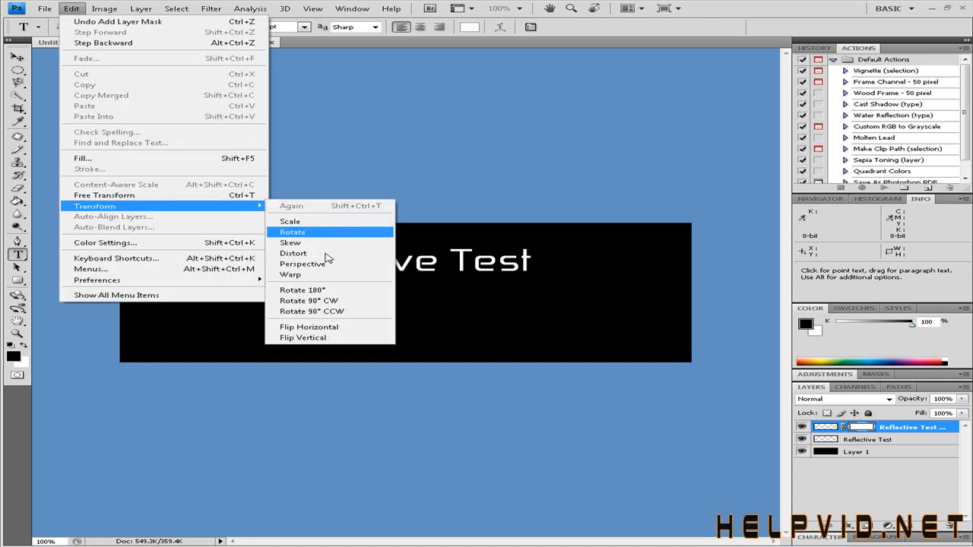
mouse_move(304, 337)
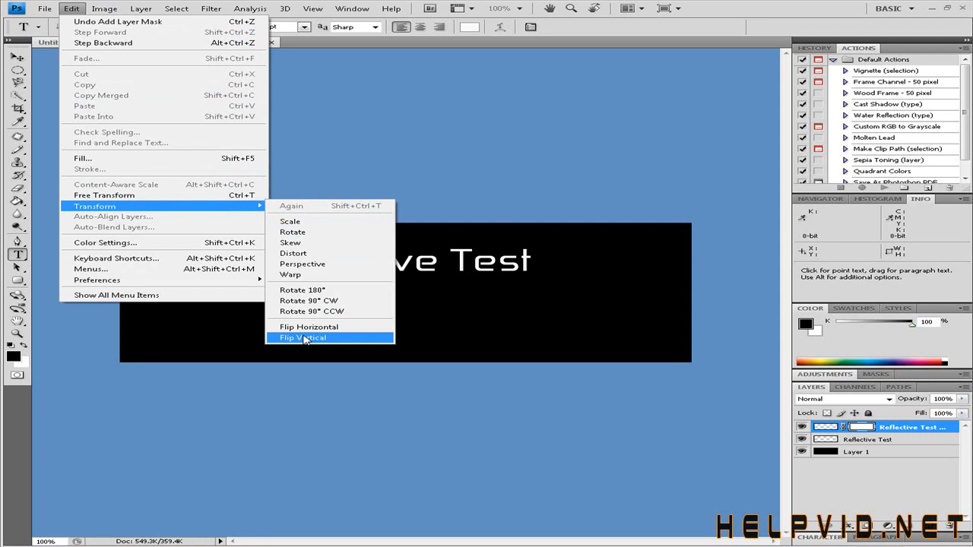
click(304, 337)
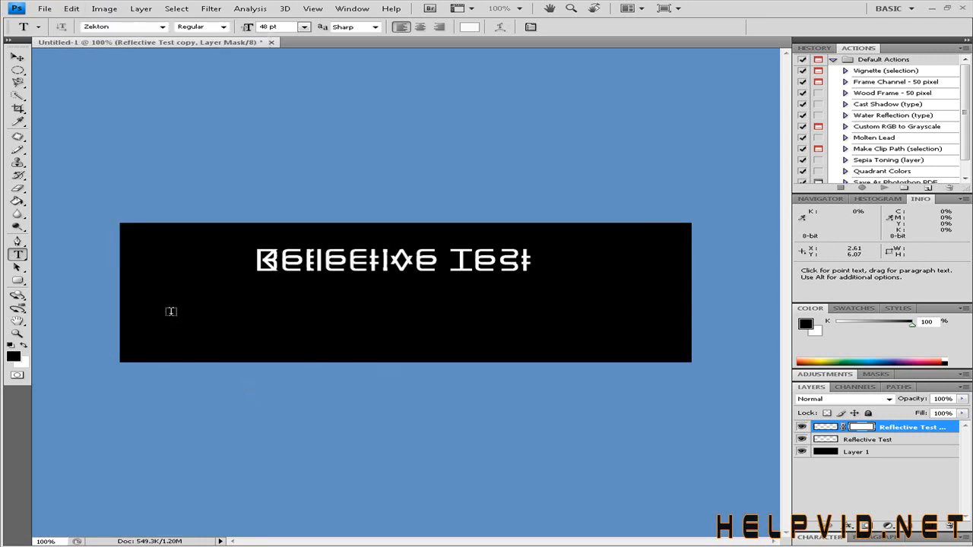
mouse_move(3, 240)
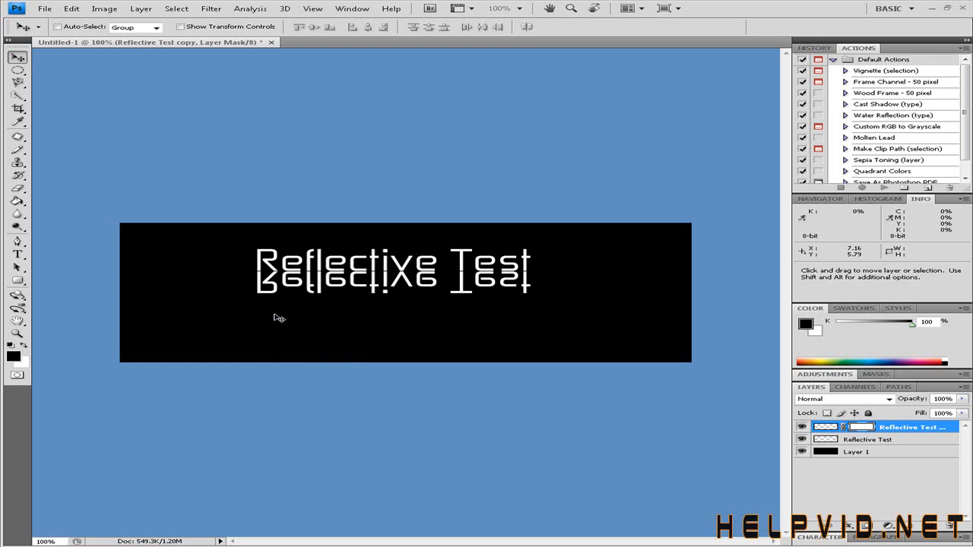
mouse_move(471, 278)
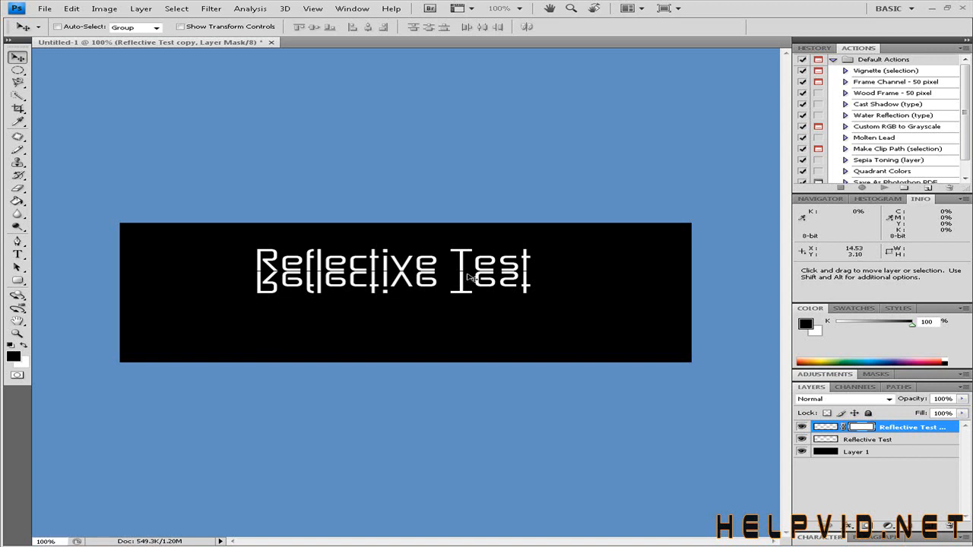
mouse_move(783, 498)
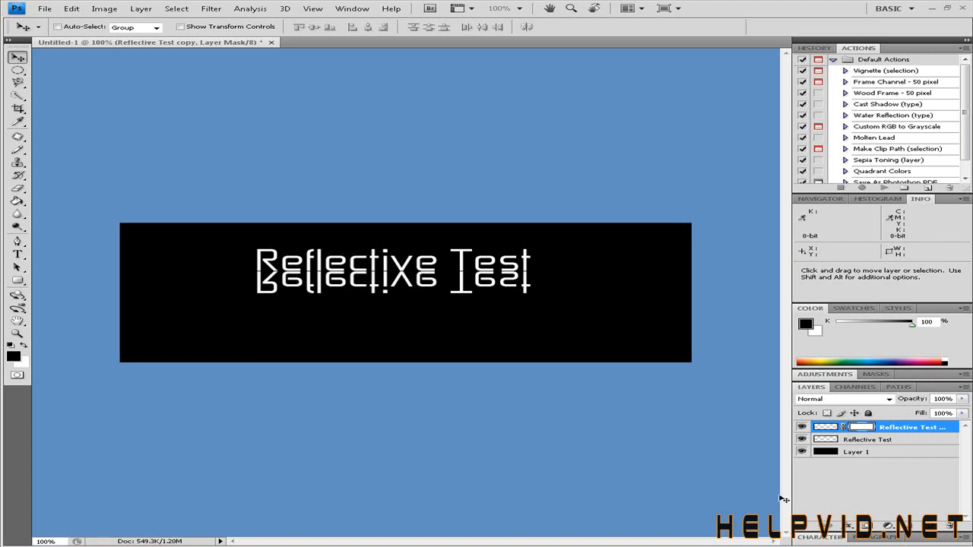
mouse_move(694, 447)
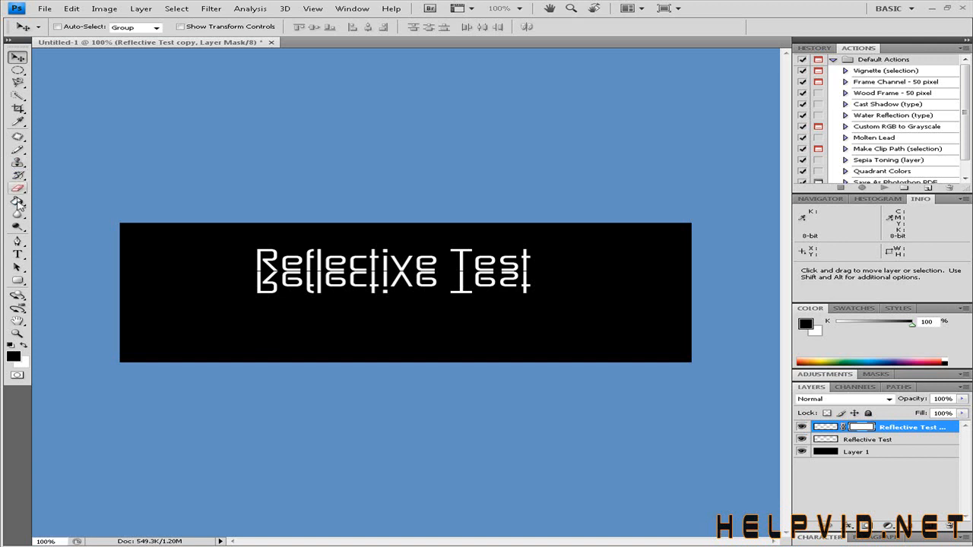
click(17, 203)
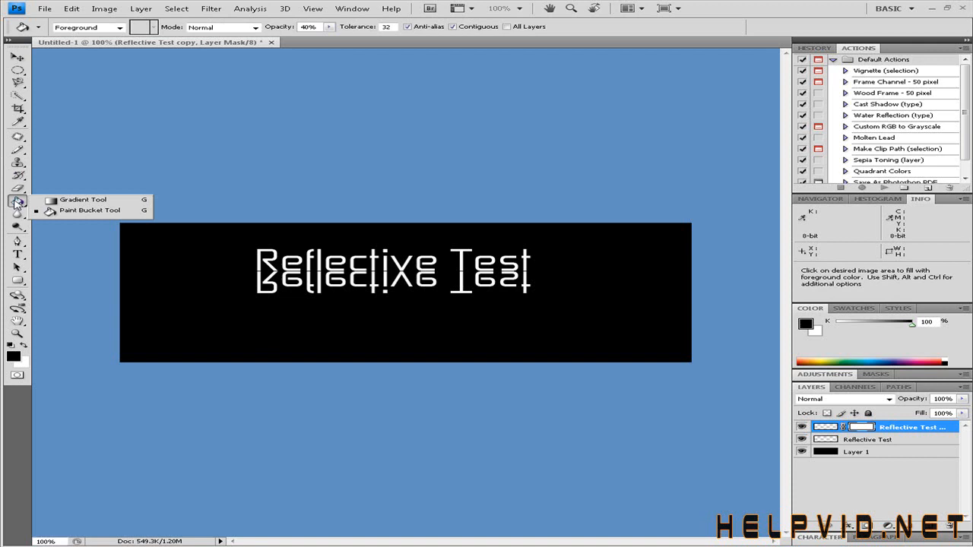
- Switch to the Gradient Tool with the Black, White preset
click(83, 199)
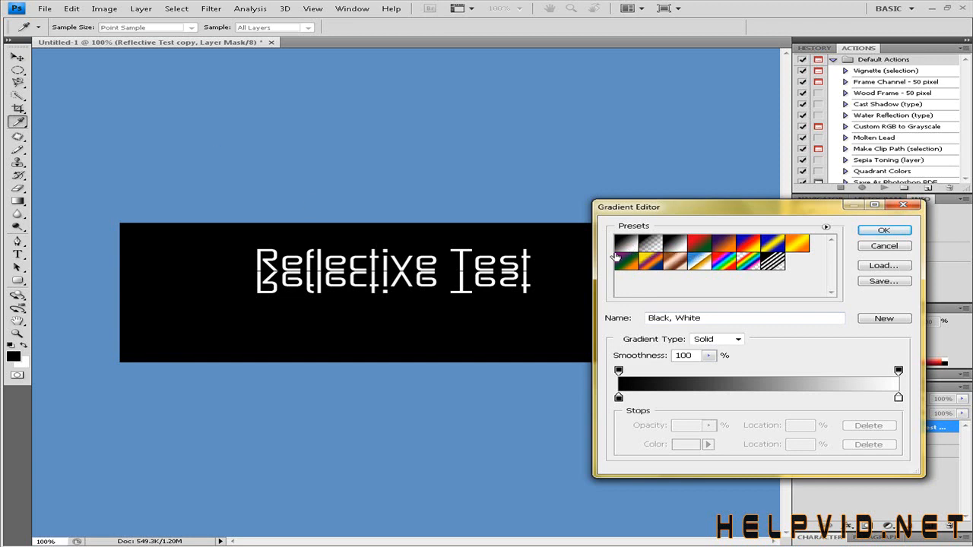
click(884, 230)
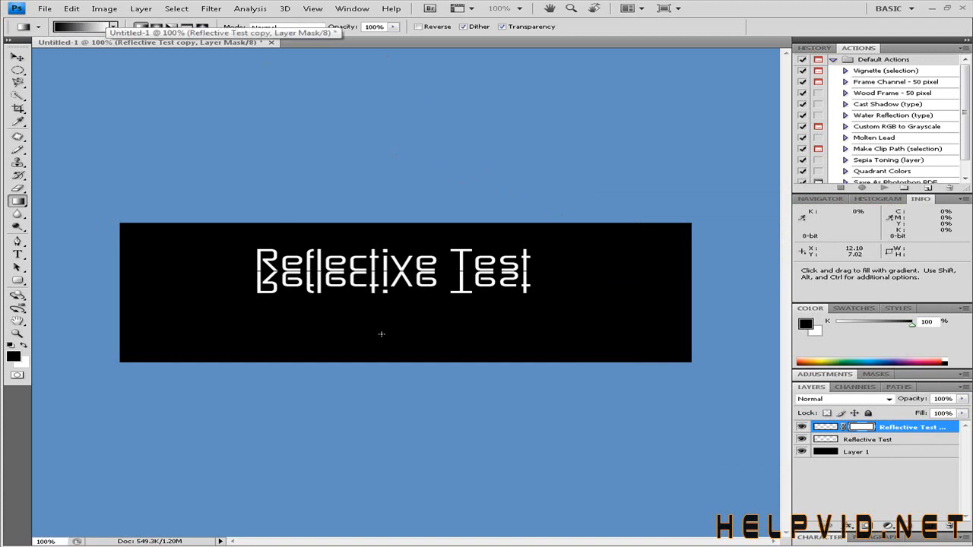
mouse_move(404, 362)
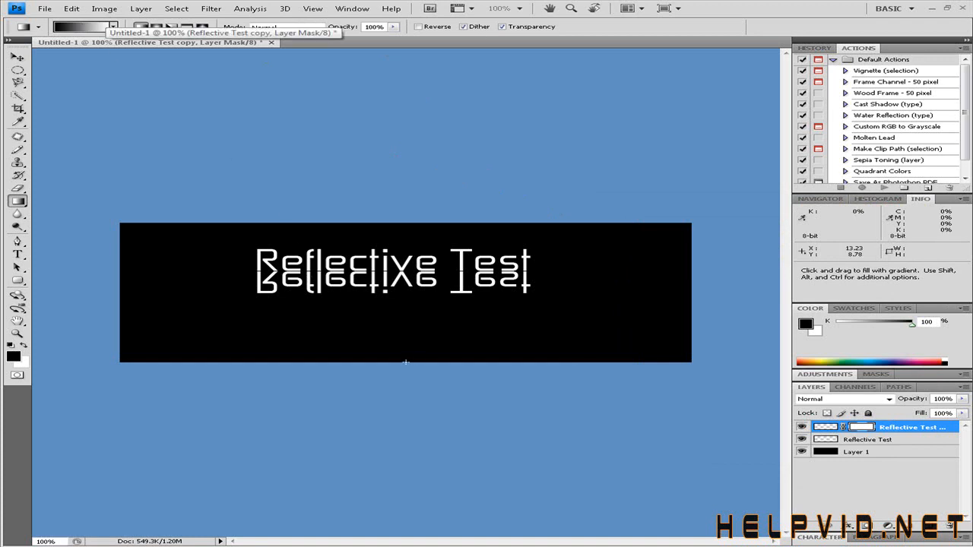
mouse_move(397, 320)
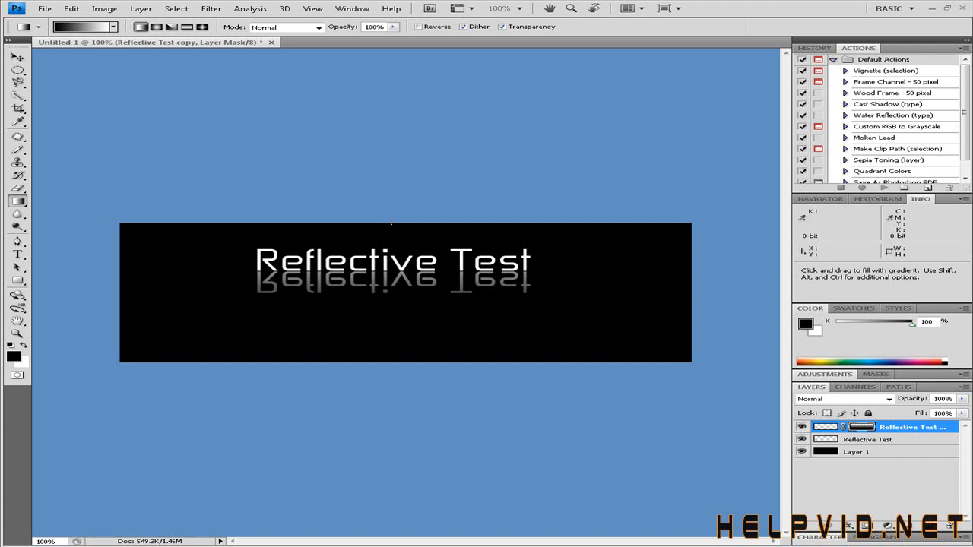
mouse_move(383, 319)
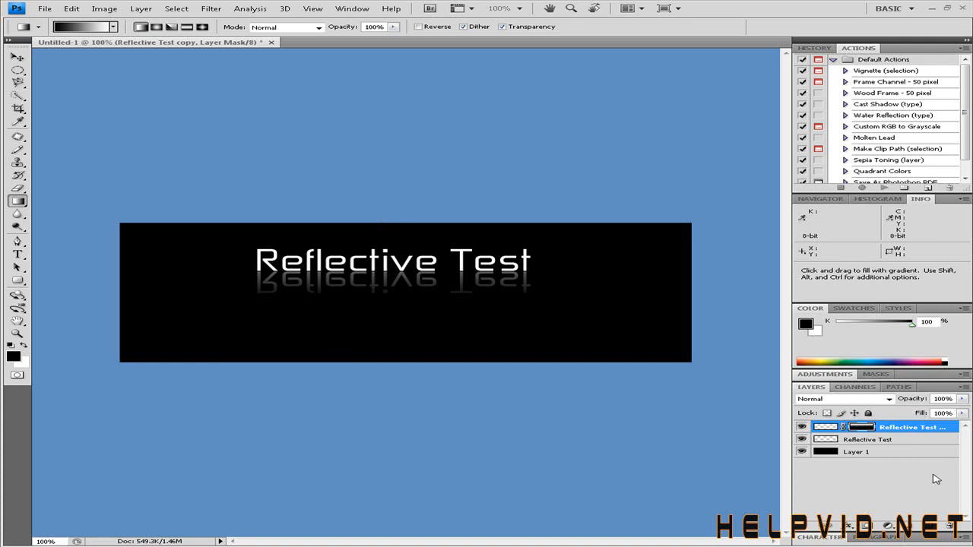
mouse_move(936, 474)
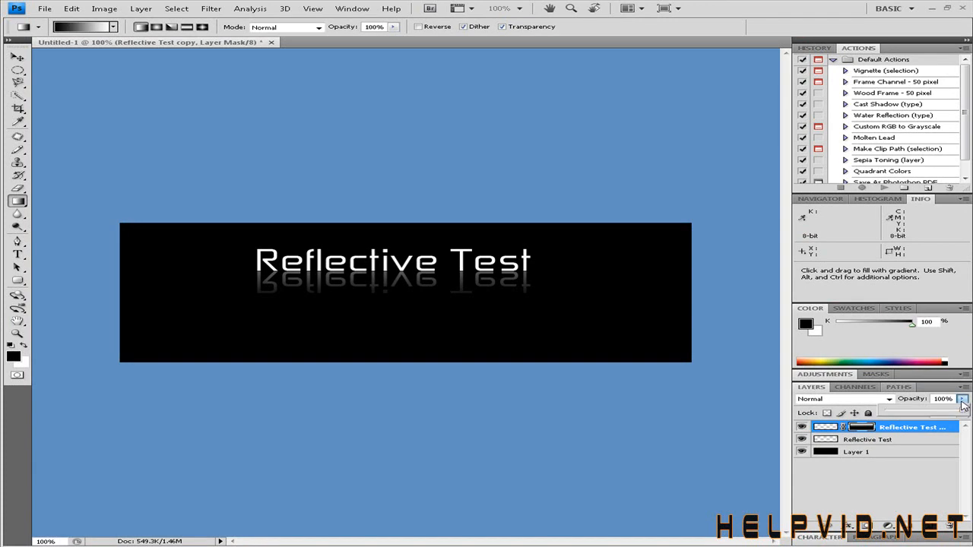
- Lower the reflection layer's opacity to about 59% and fill to about 84%
drag(961, 411, 933, 411)
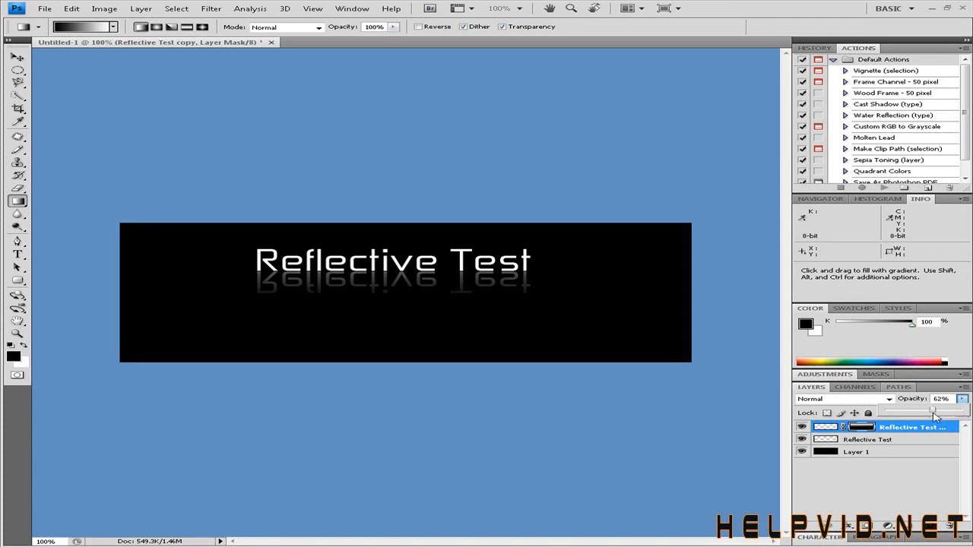
drag(934, 412, 903, 412)
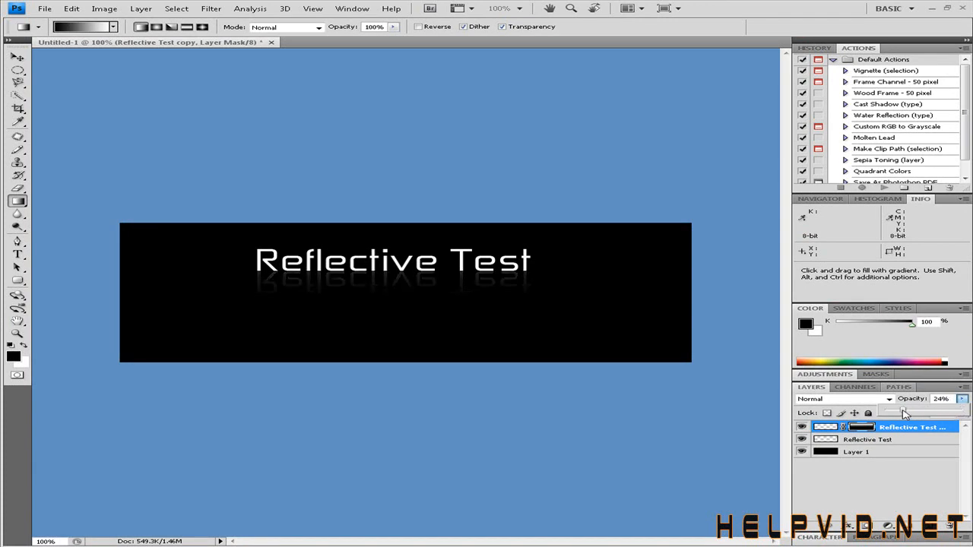
drag(894, 410, 920, 411)
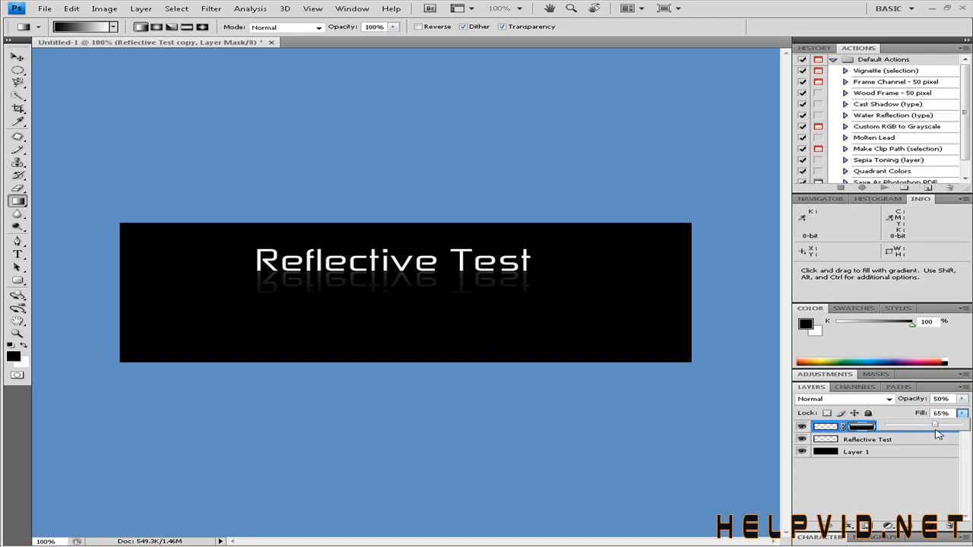
drag(934, 424, 948, 424)
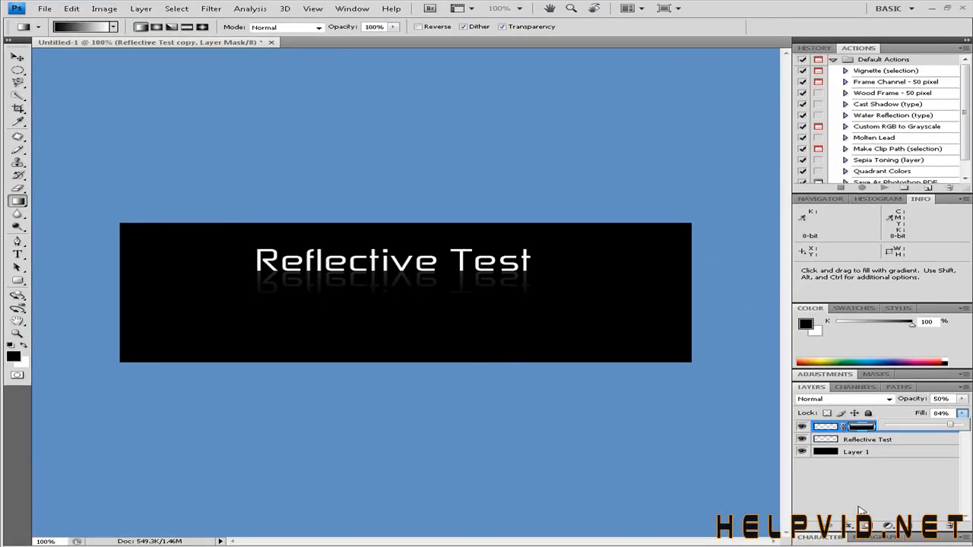
mouse_move(881, 517)
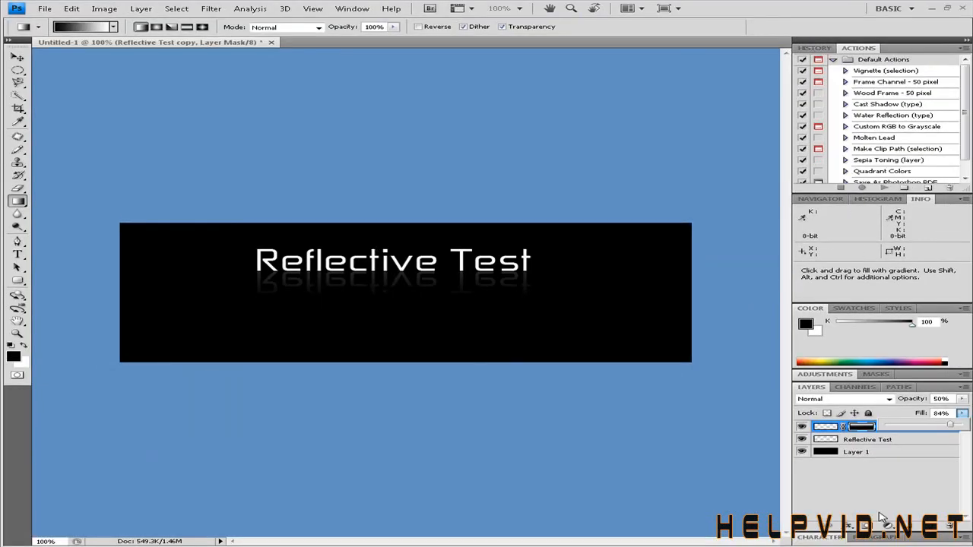